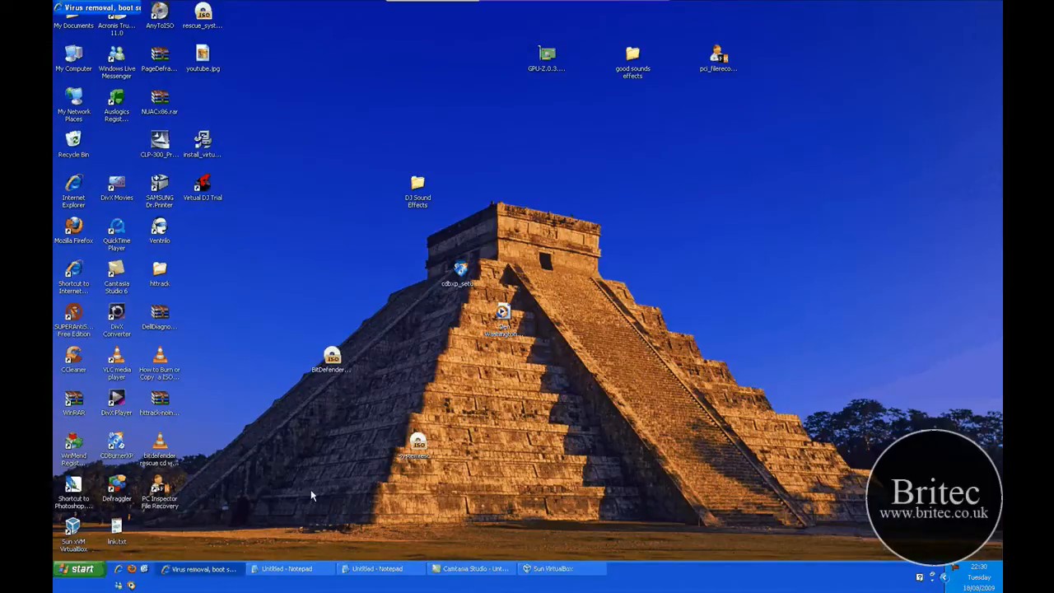
Step: Bring up Avira's Support Downloads page listing the AntiVir Rescue System downloads in Internet Explorer
click(202, 569)
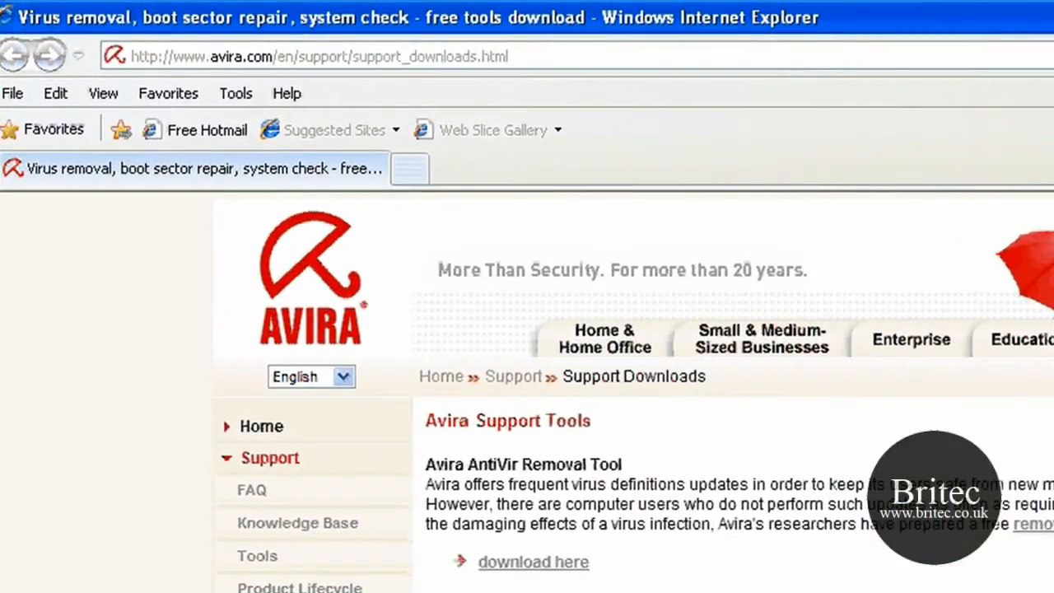
mouse_move(204, 60)
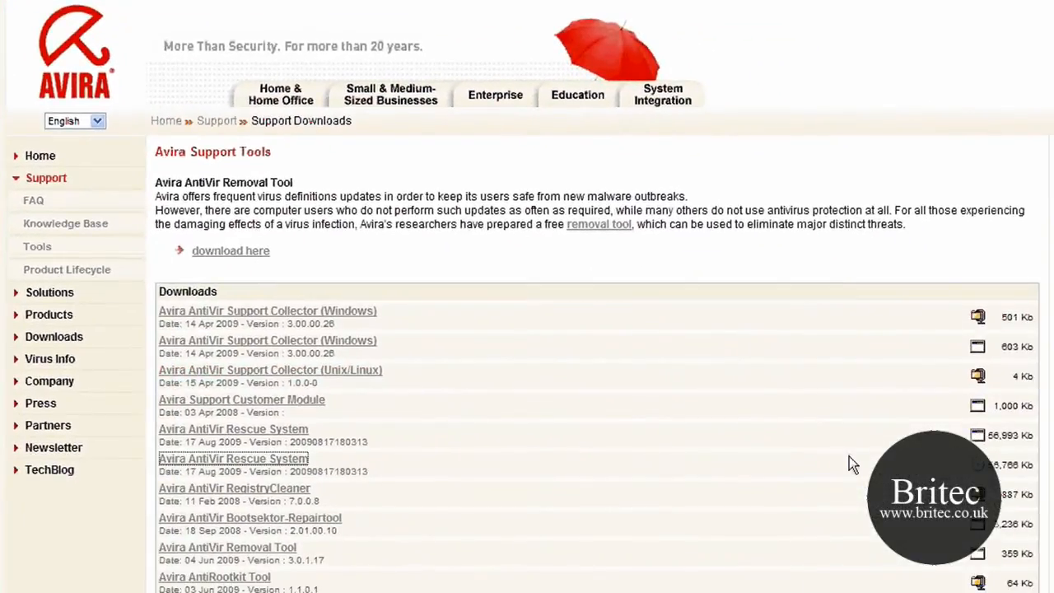
mouse_move(981, 471)
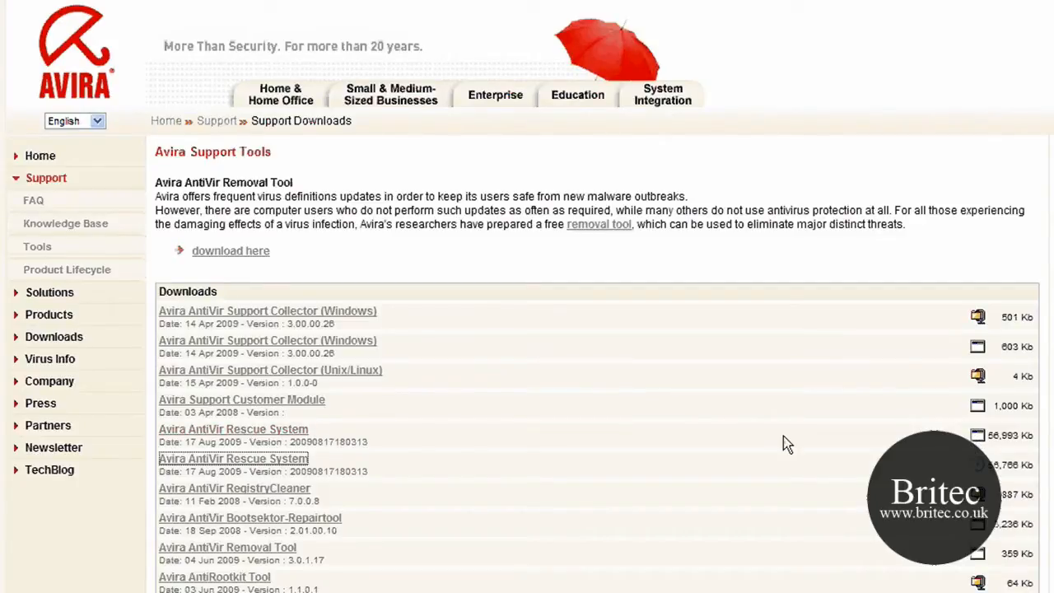
mouse_move(352, 436)
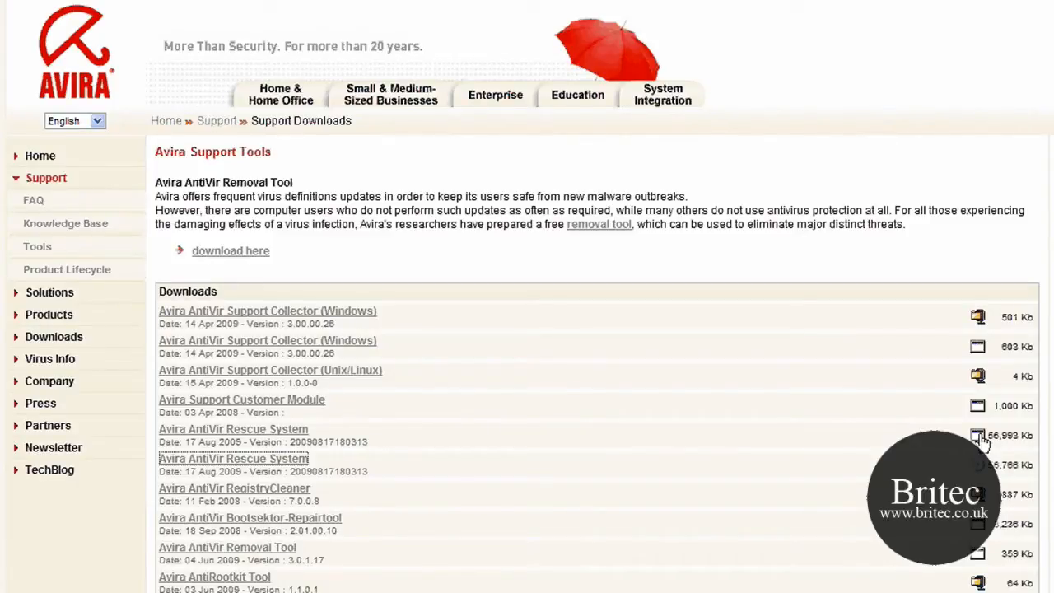
mouse_move(346, 484)
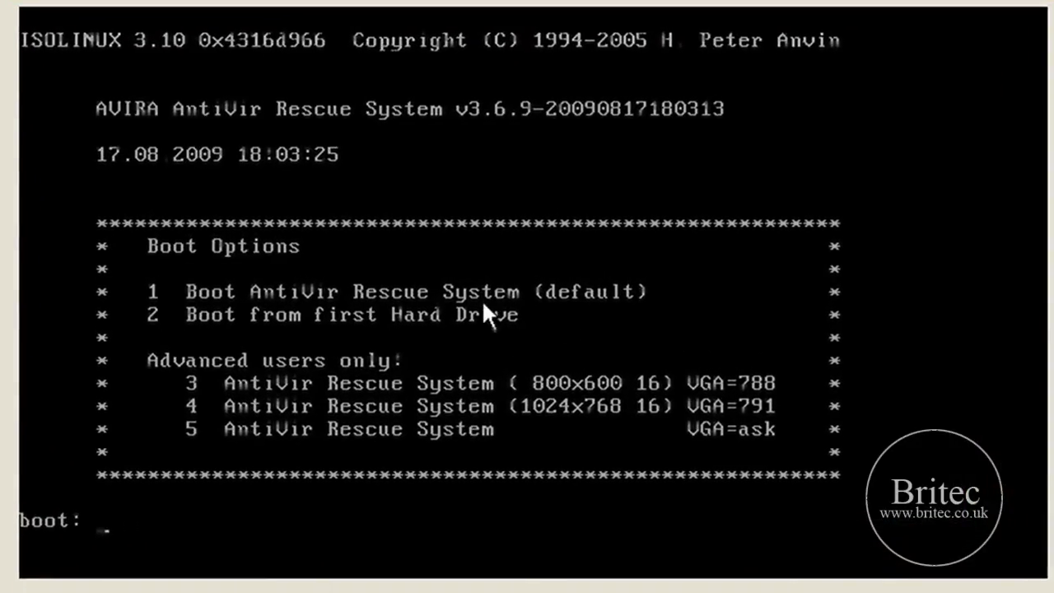
mouse_move(234, 288)
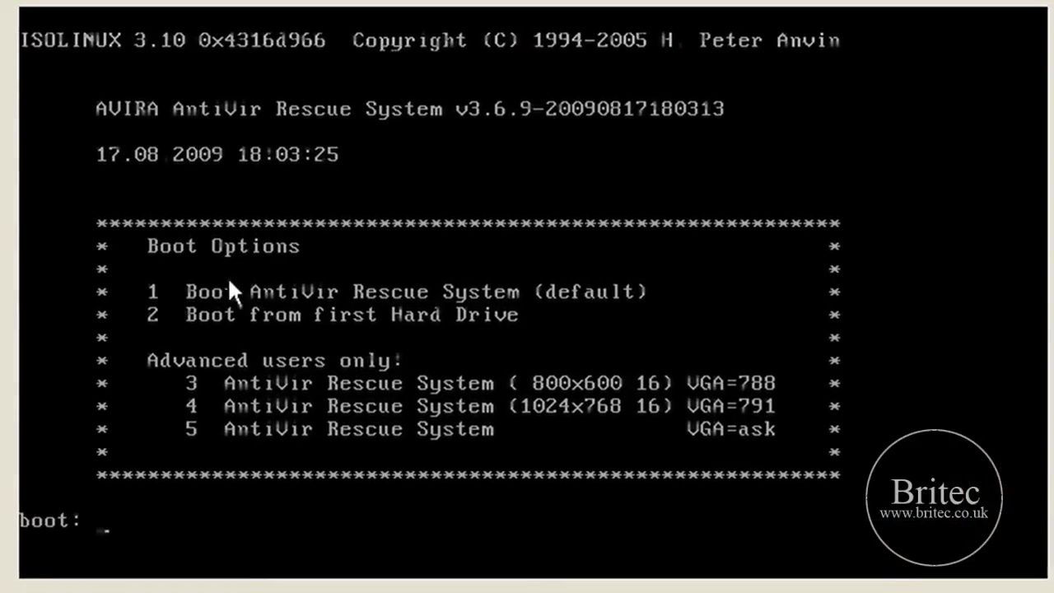
mouse_move(150, 313)
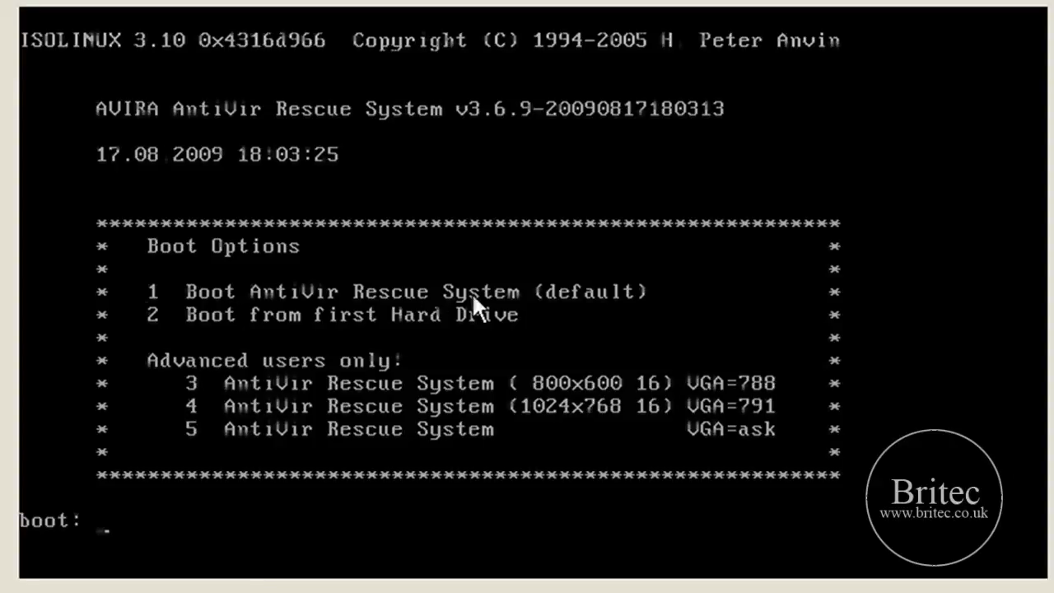
mouse_move(581, 397)
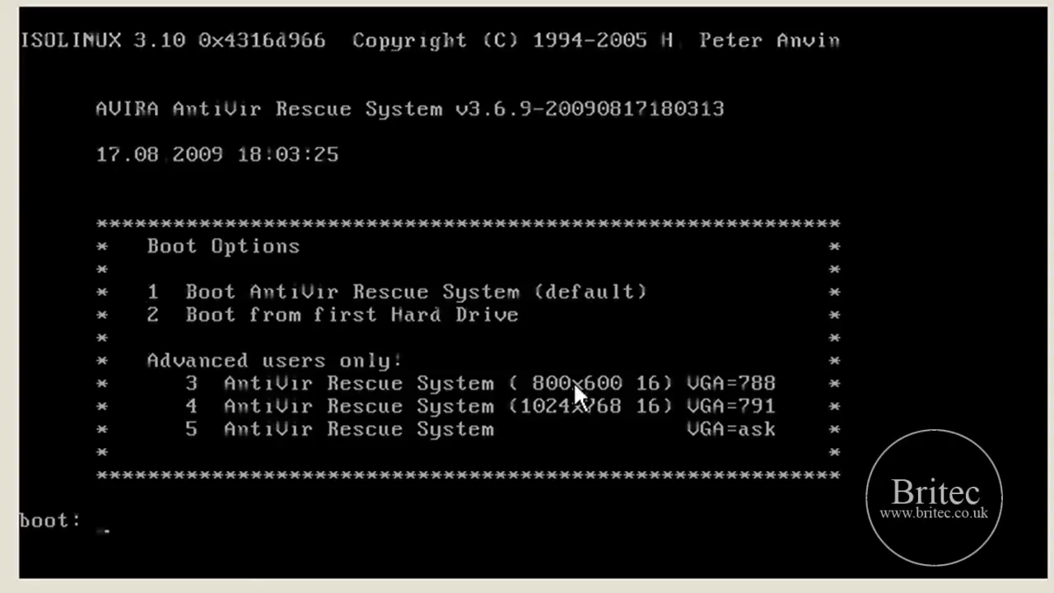
mouse_move(242, 410)
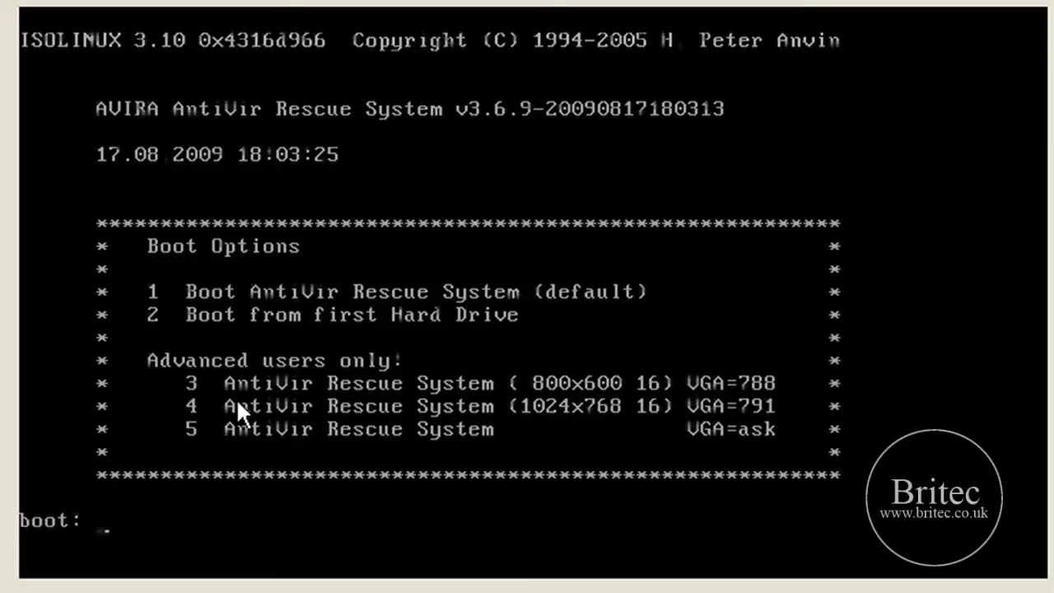
Step: Choose boot option 4 to start the AntiVir Rescue System at 1024x768
text(4)
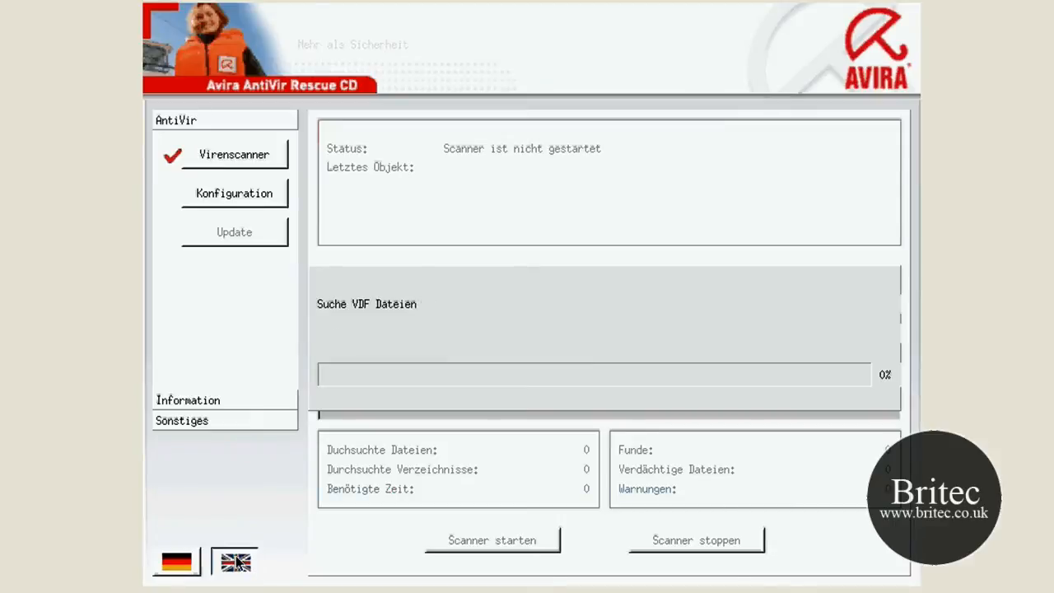
Step: Switch the interface to English and show the scanner update page
click(235, 562)
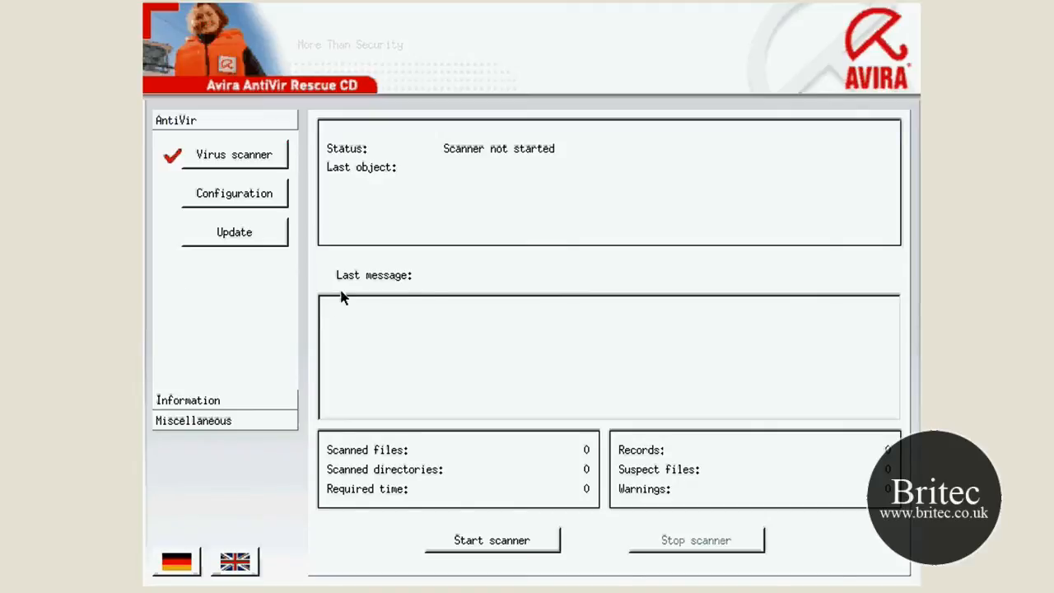
mouse_move(229, 241)
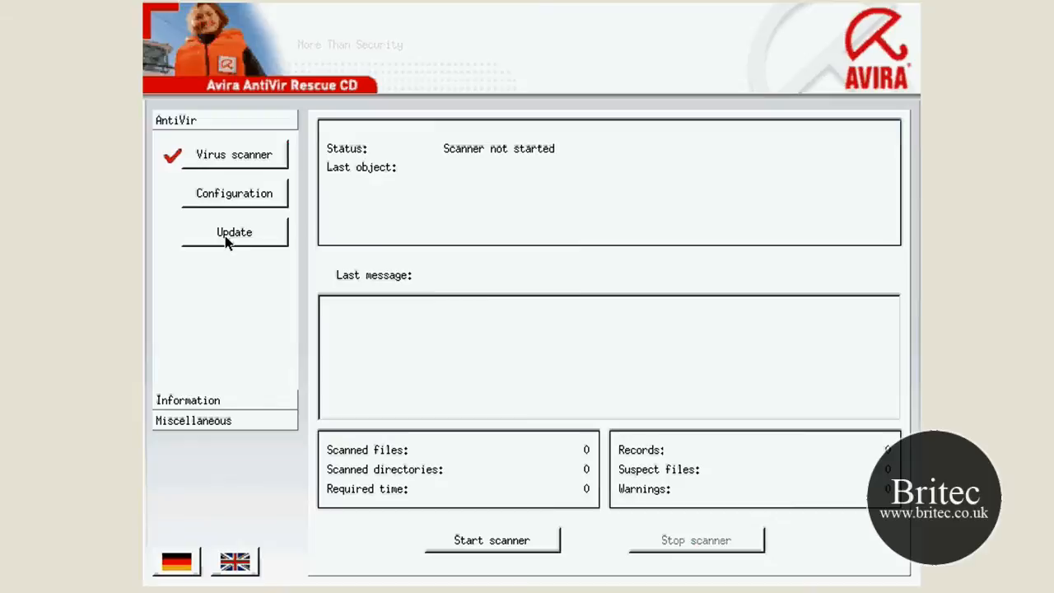
click(234, 231)
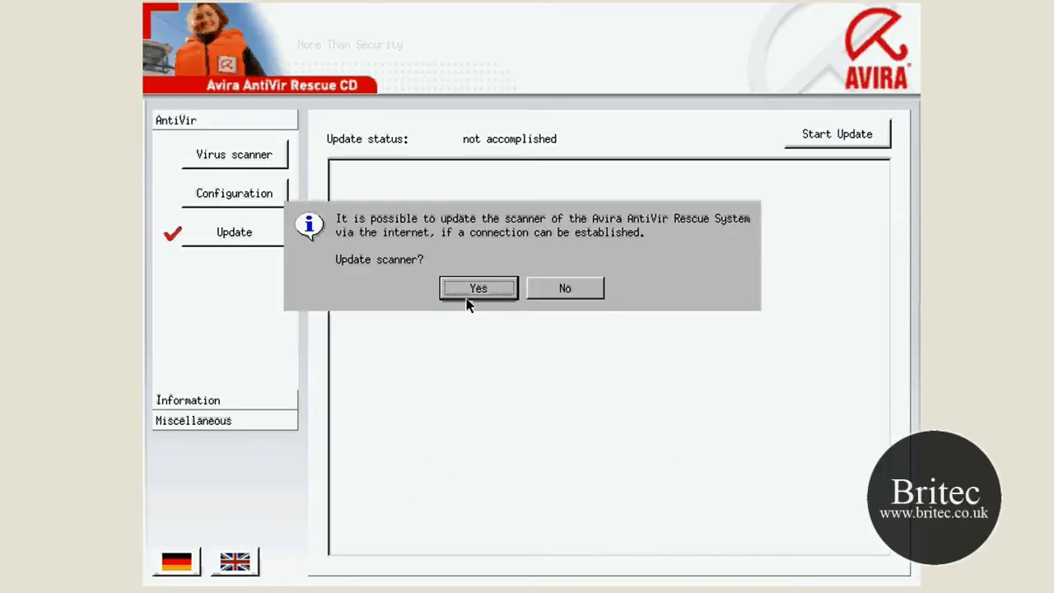
Step: Accept the online scanner update, then re-run the update check to confirm it's up to date
click(477, 288)
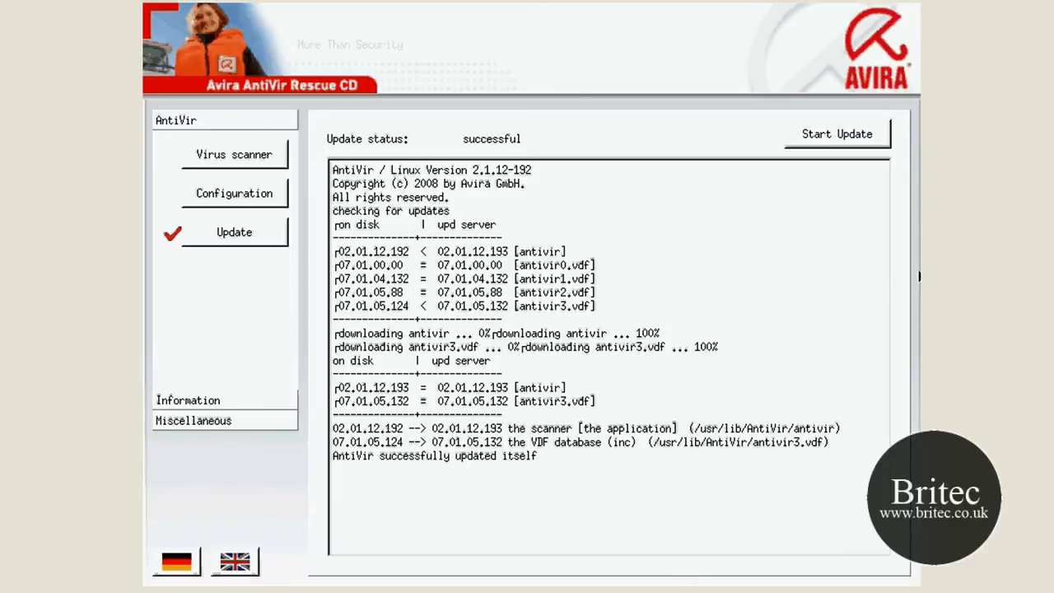
click(837, 133)
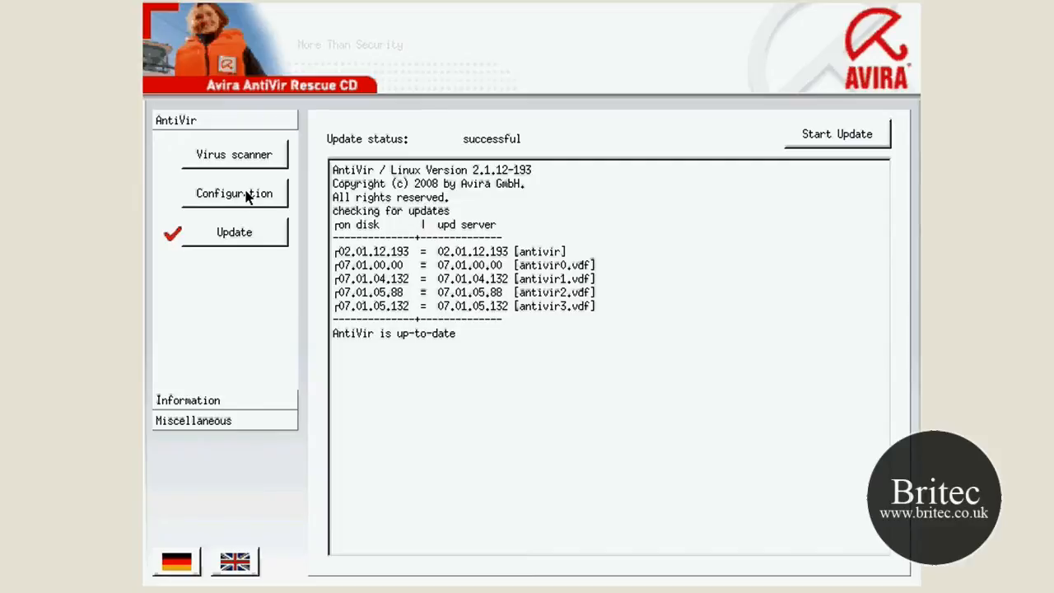
Step: Review the scan configuration (all files, malware-only protocol, all risk categories), then show the virus scanner
click(234, 193)
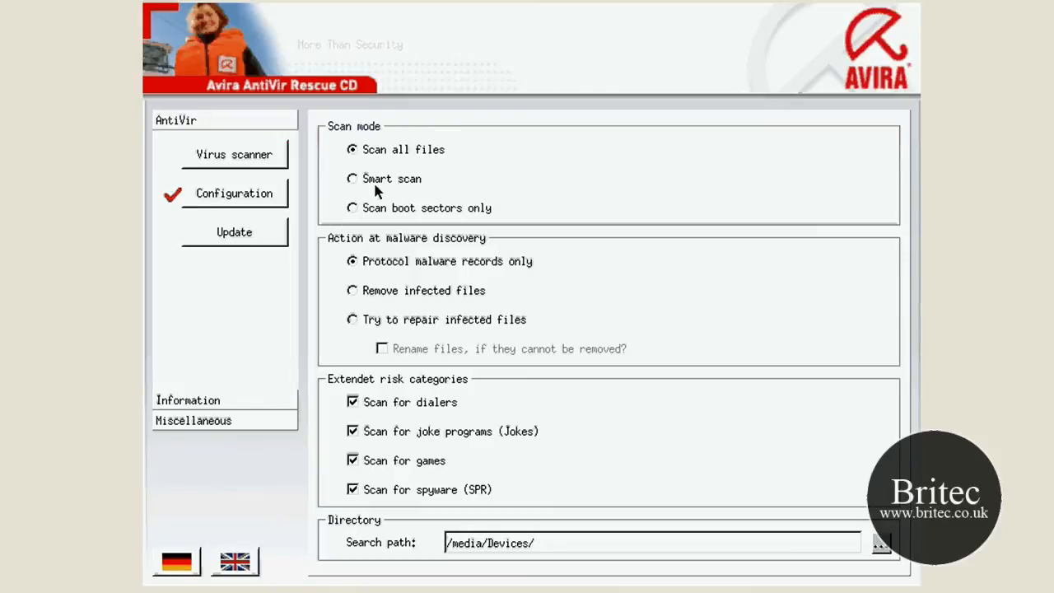
mouse_move(493, 225)
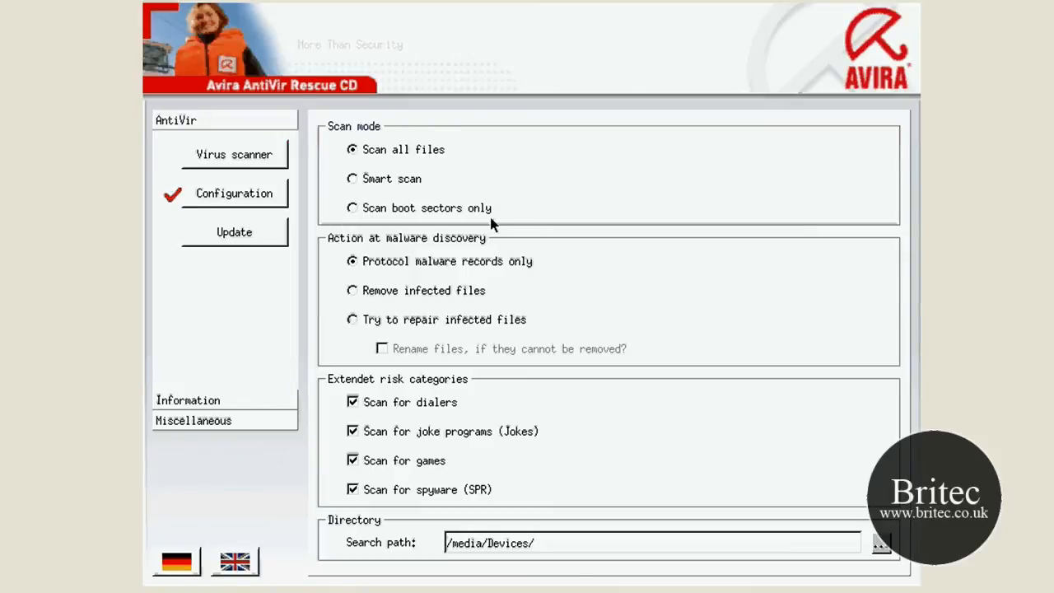
mouse_move(351, 207)
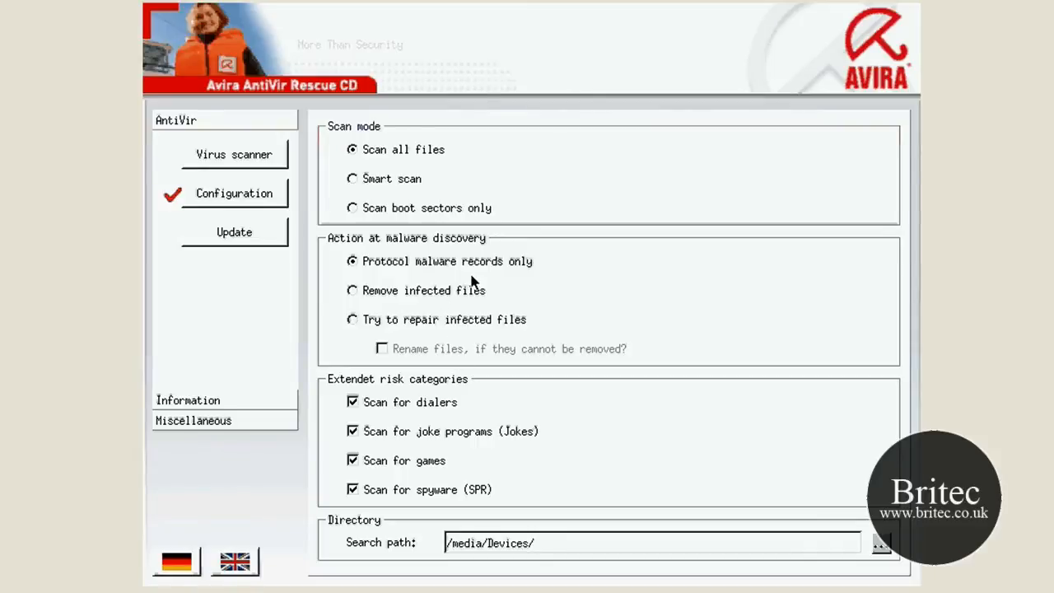
mouse_move(465, 274)
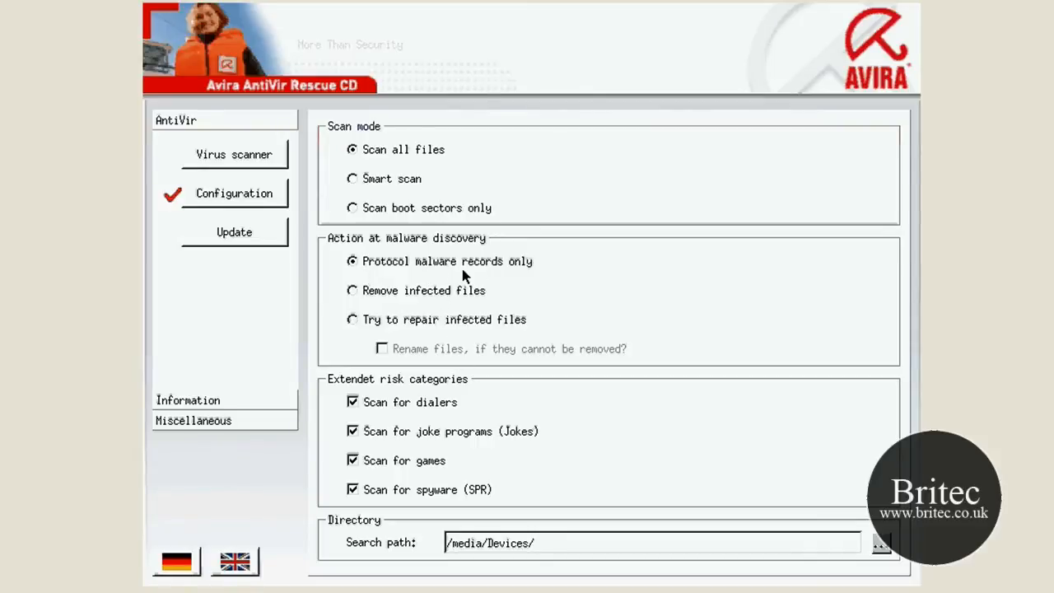
mouse_move(361, 295)
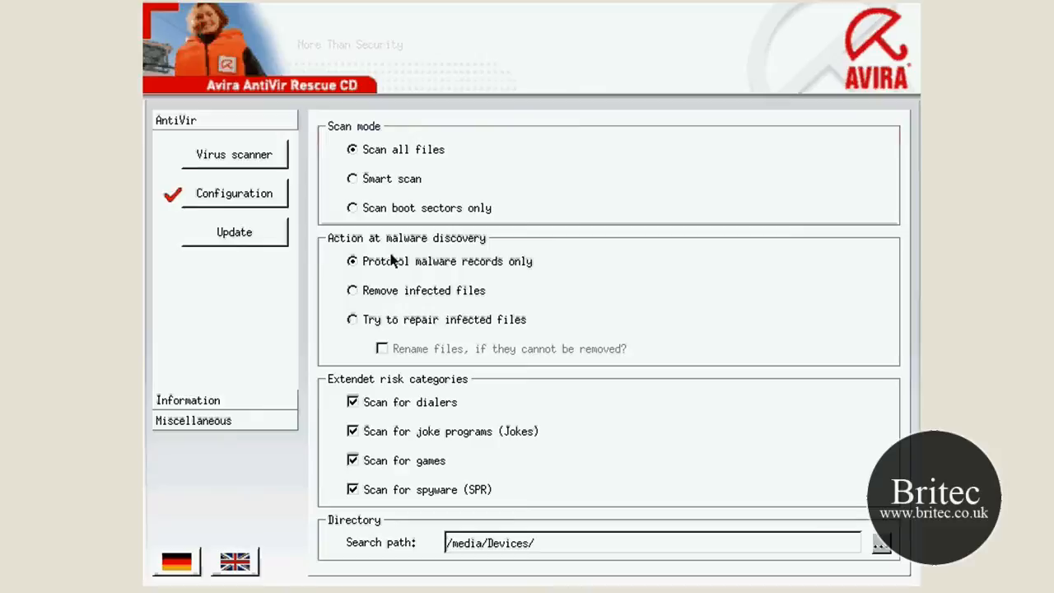
mouse_move(463, 481)
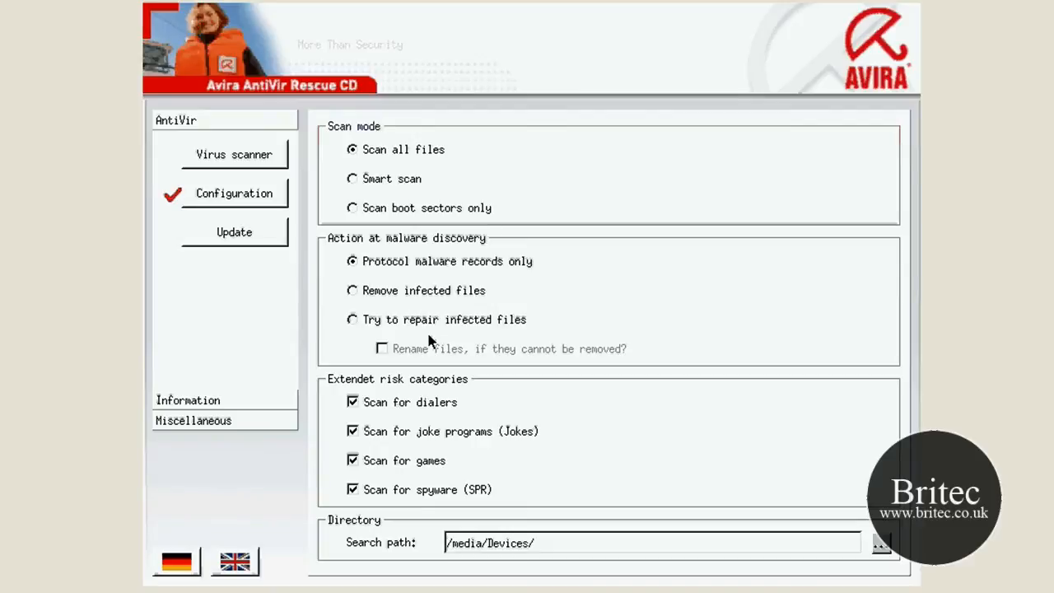
mouse_move(280, 176)
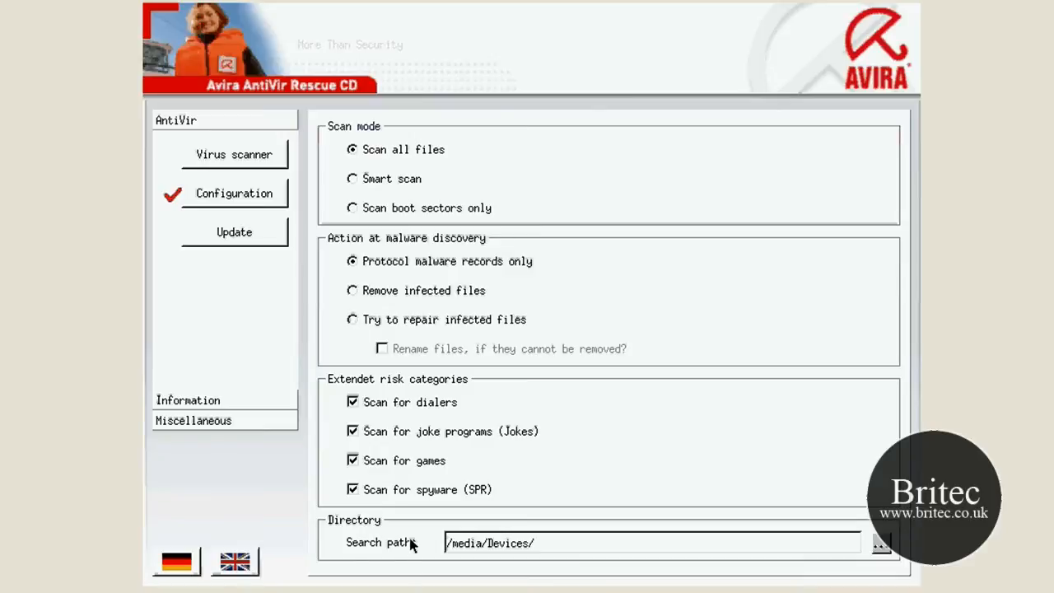
mouse_move(359, 449)
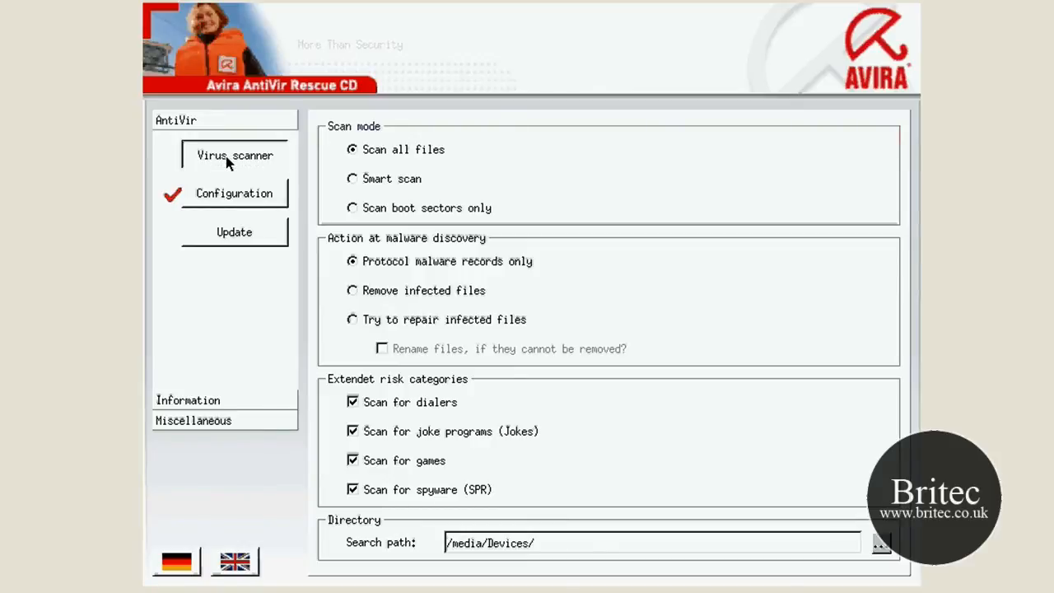
click(235, 154)
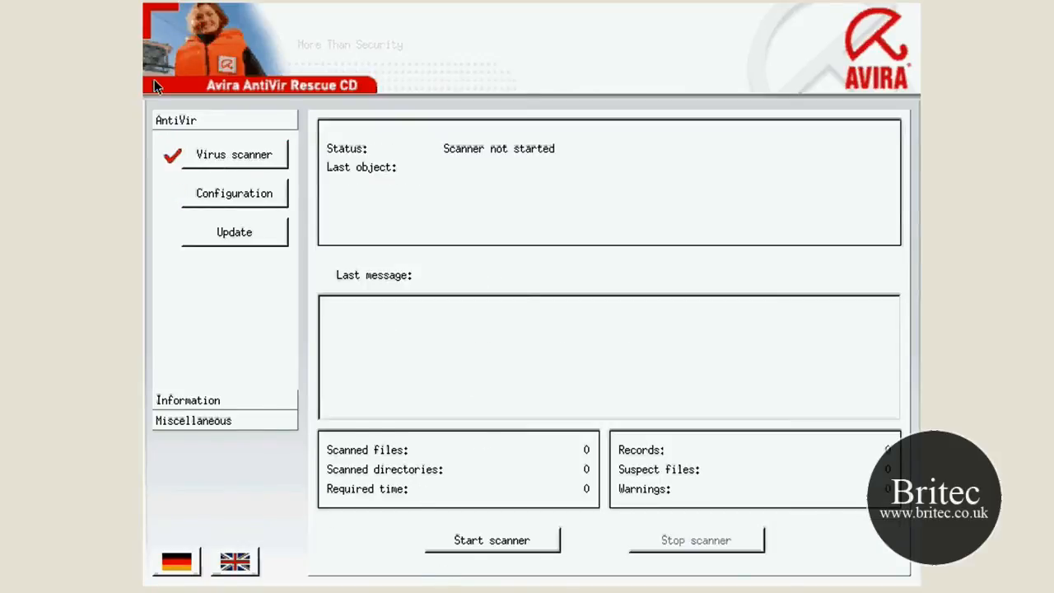
mouse_move(519, 439)
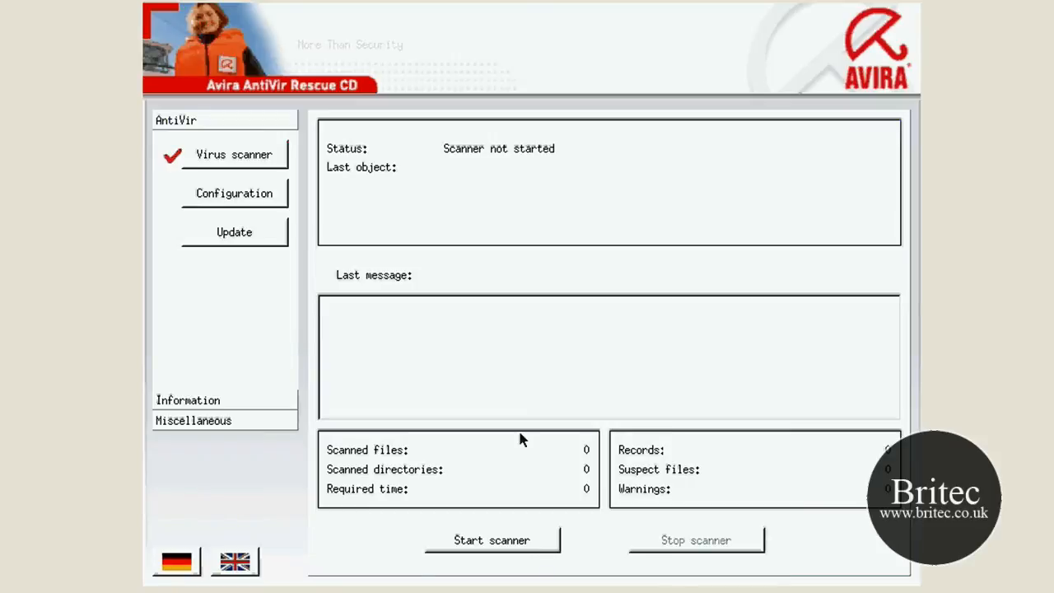
mouse_move(181, 422)
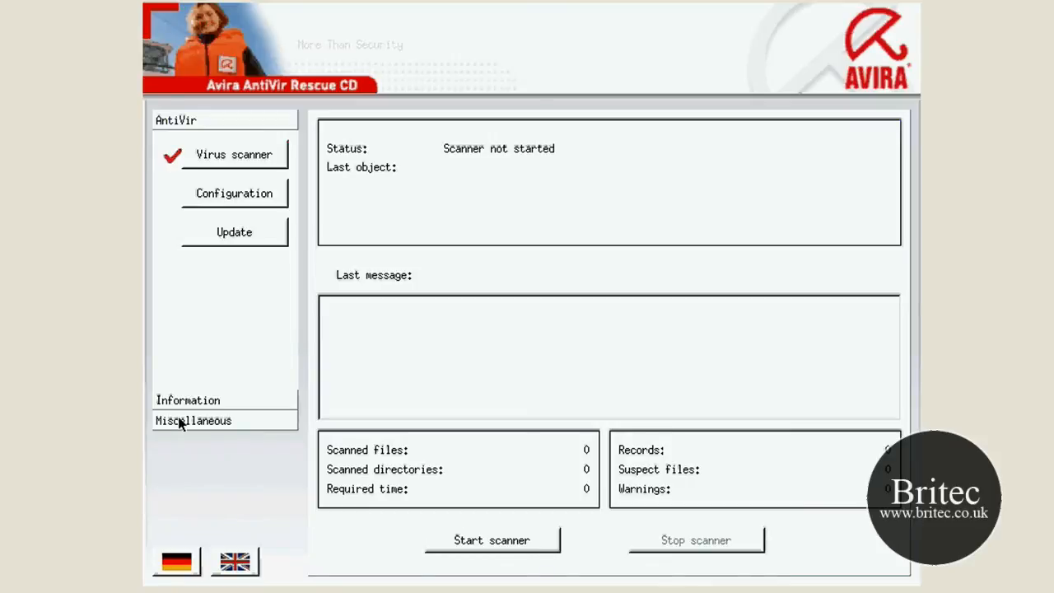
Step: Show Miscellaneous, decline the Commandline console switch, and return to the virus scanner panel
click(193, 420)
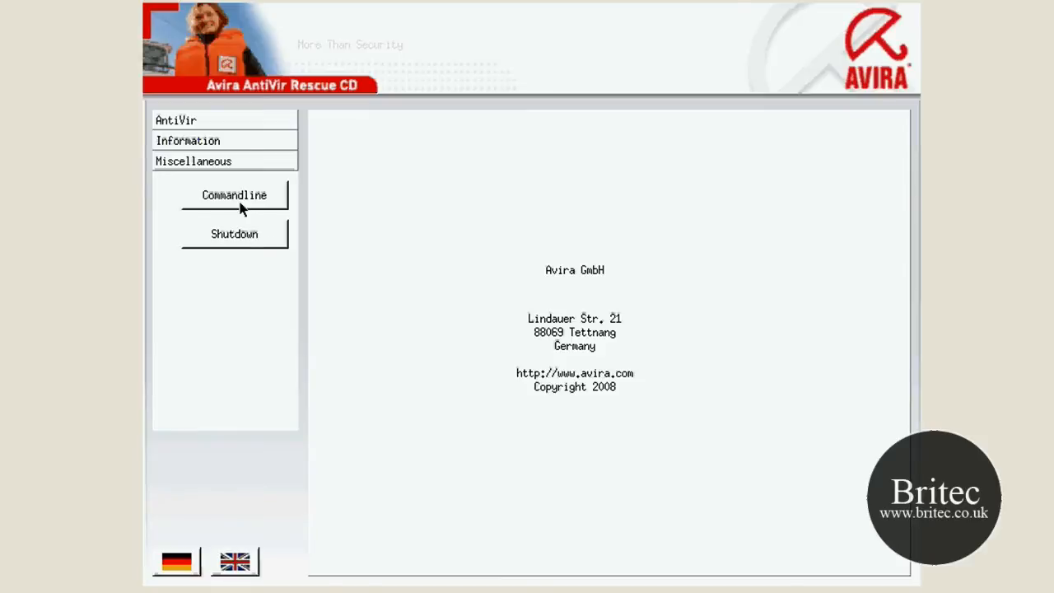
mouse_move(244, 209)
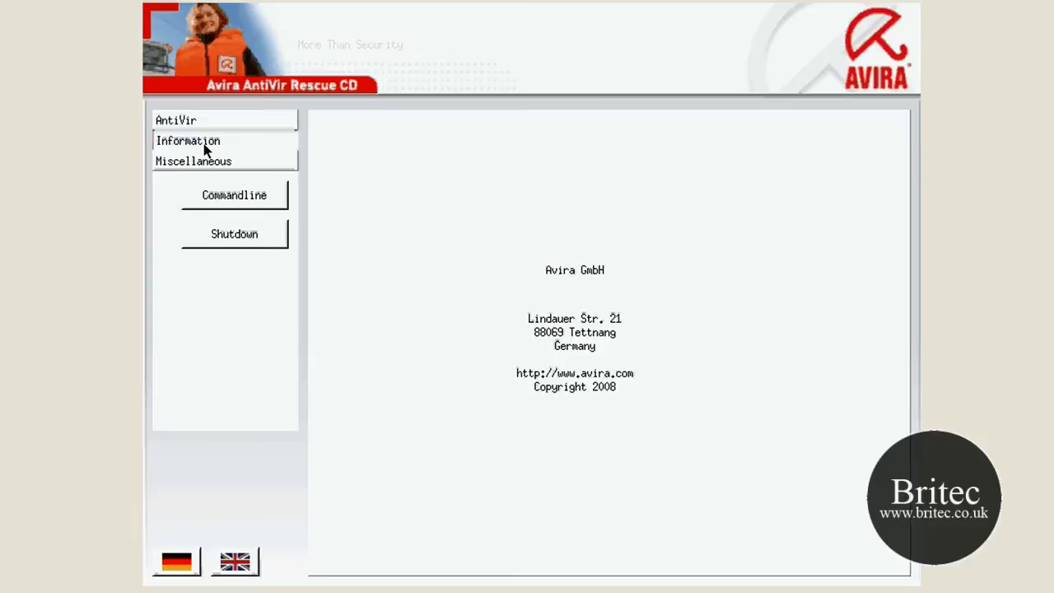
click(234, 196)
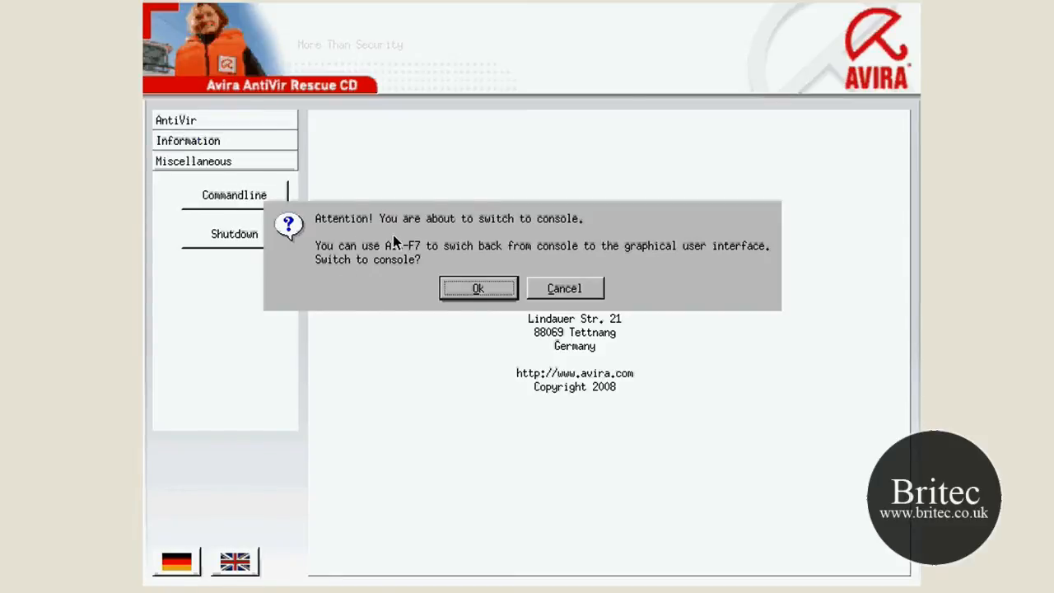
mouse_move(524, 292)
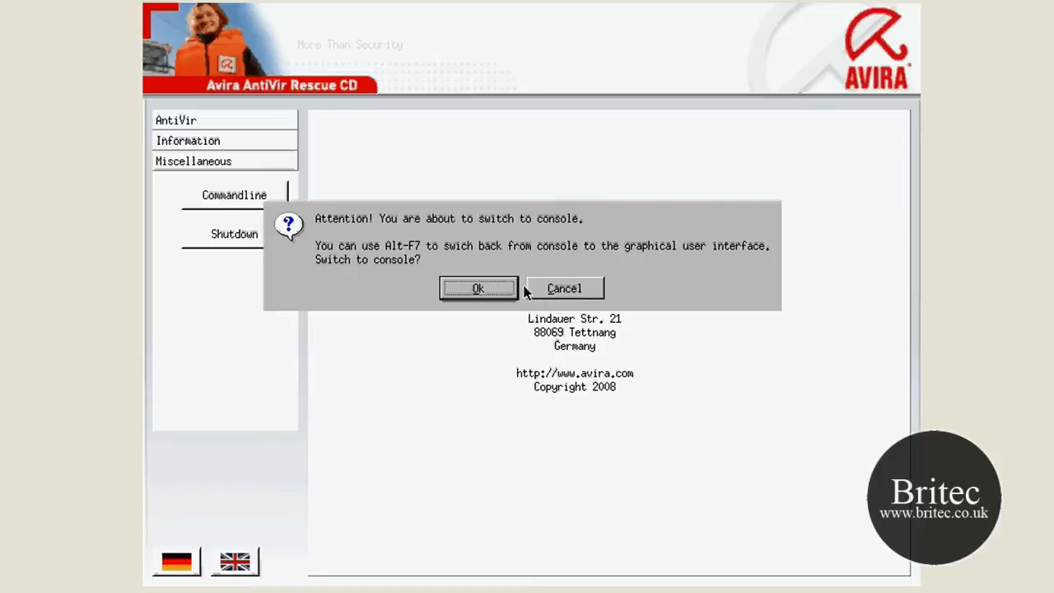
click(564, 289)
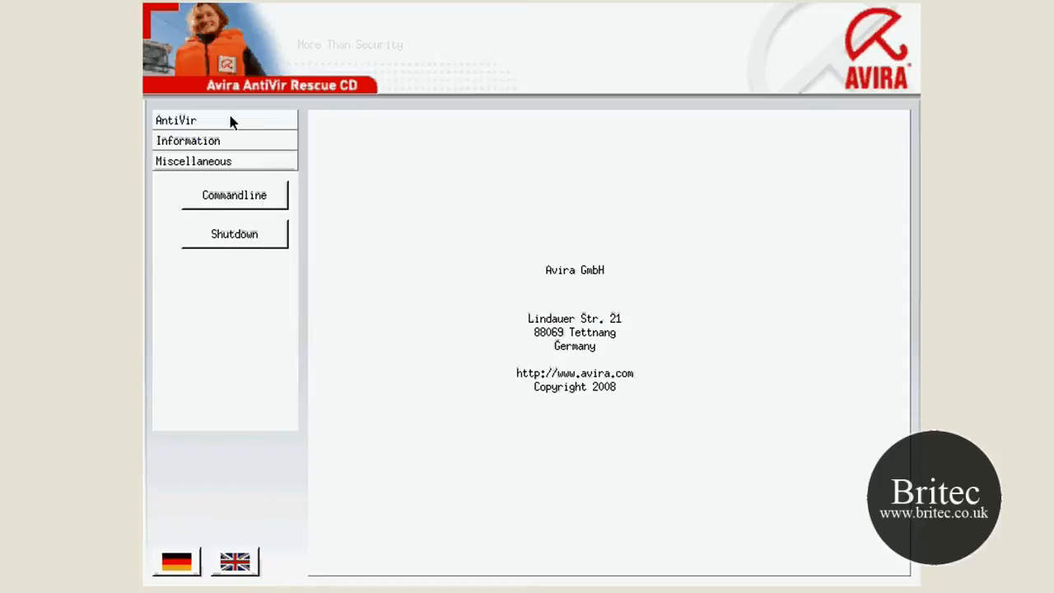
click(176, 119)
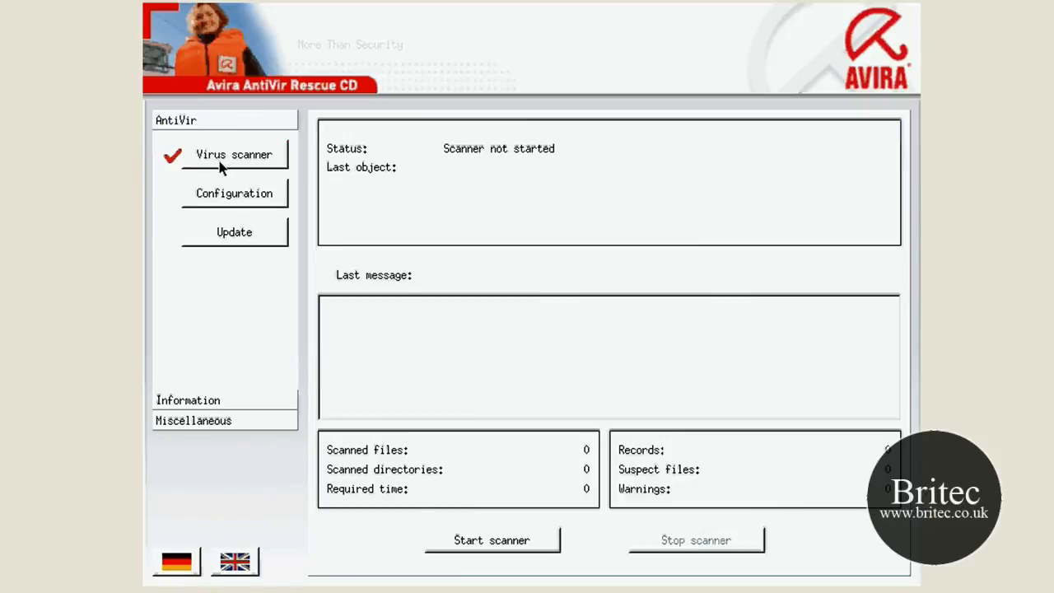
mouse_move(572, 581)
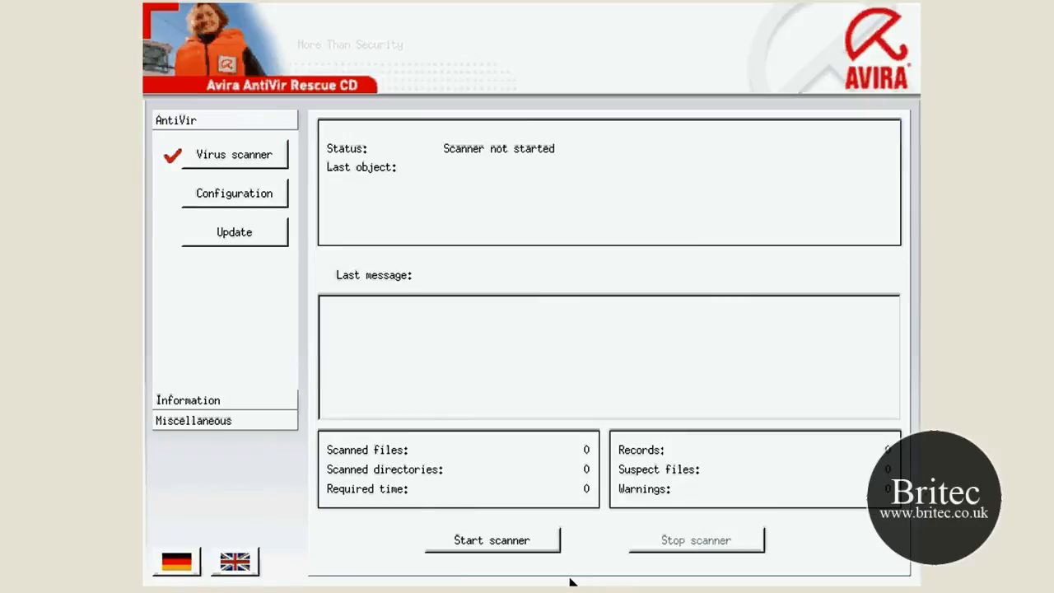
Step: Start the virus scanner on the hard drive
click(491, 541)
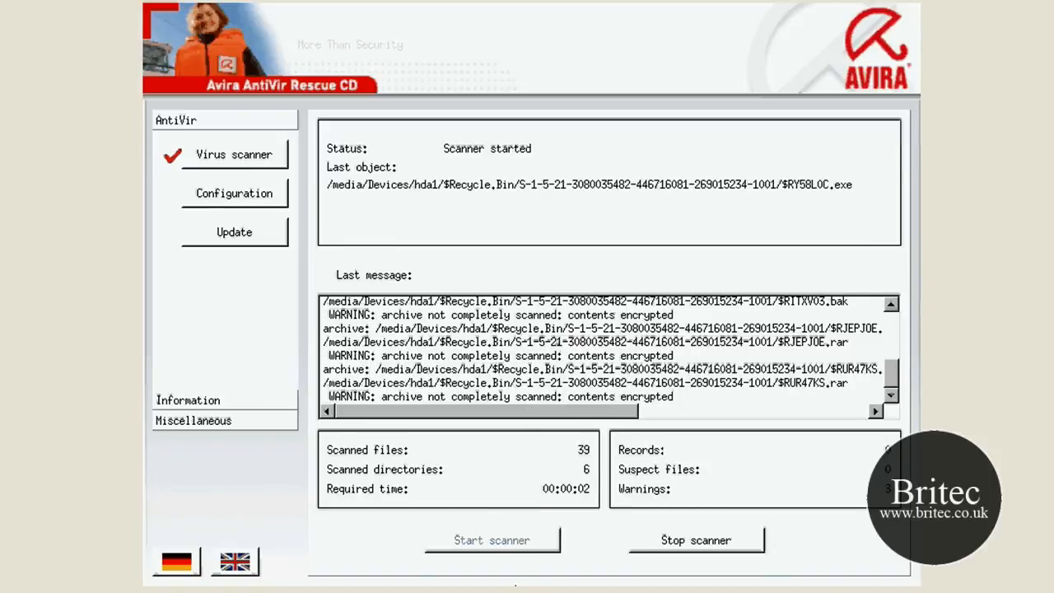
mouse_move(494, 541)
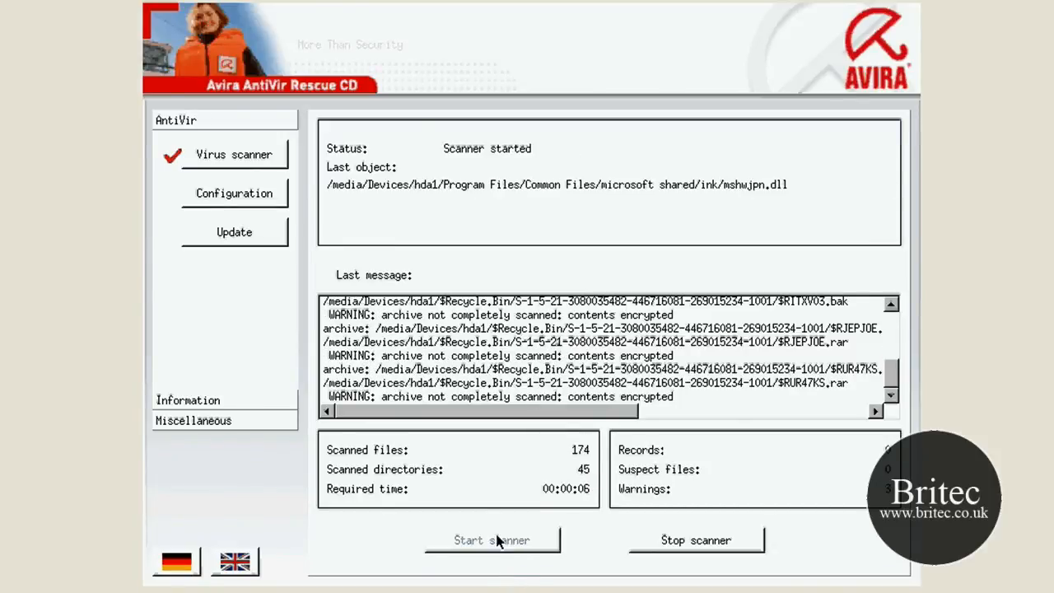